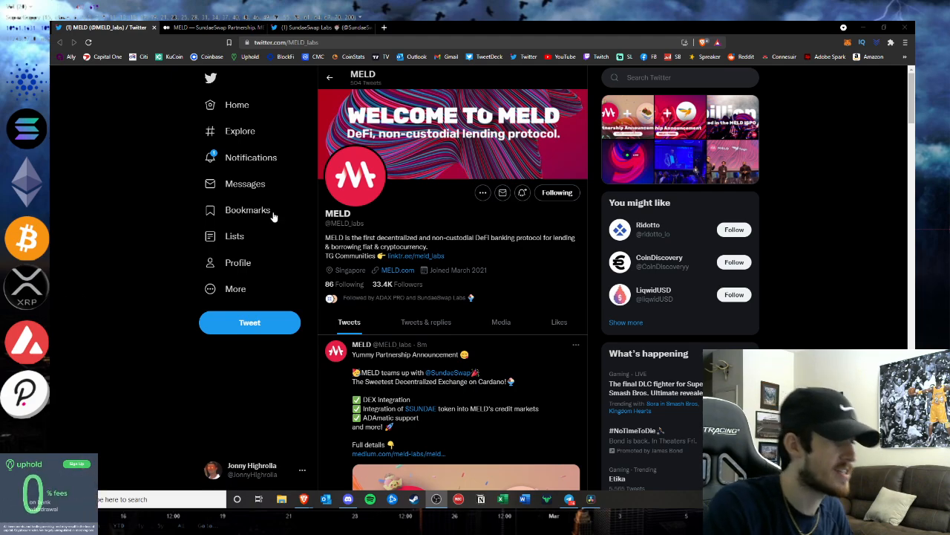
Scroll MELD's Twitter profile to the pinned tweet linking the Medium partnership article
scroll(down, 3)
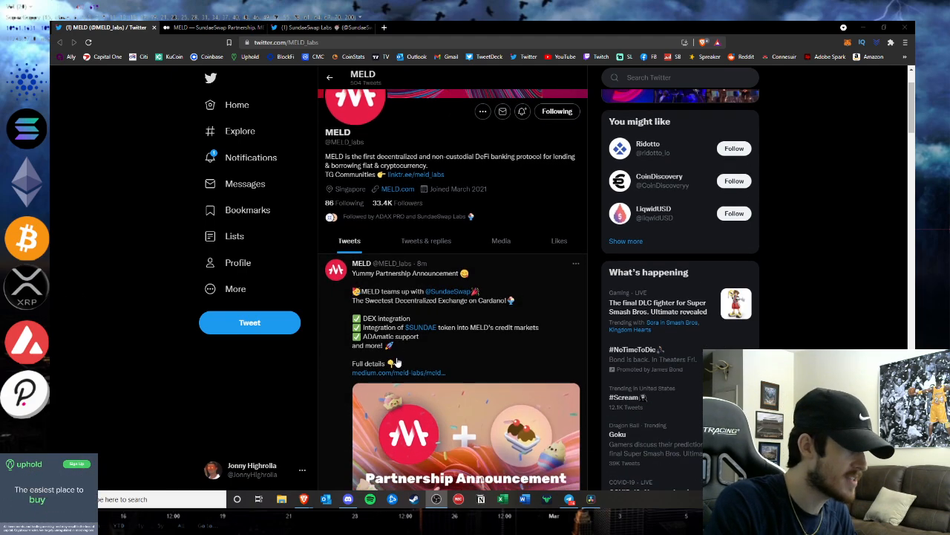
scroll(down, 3)
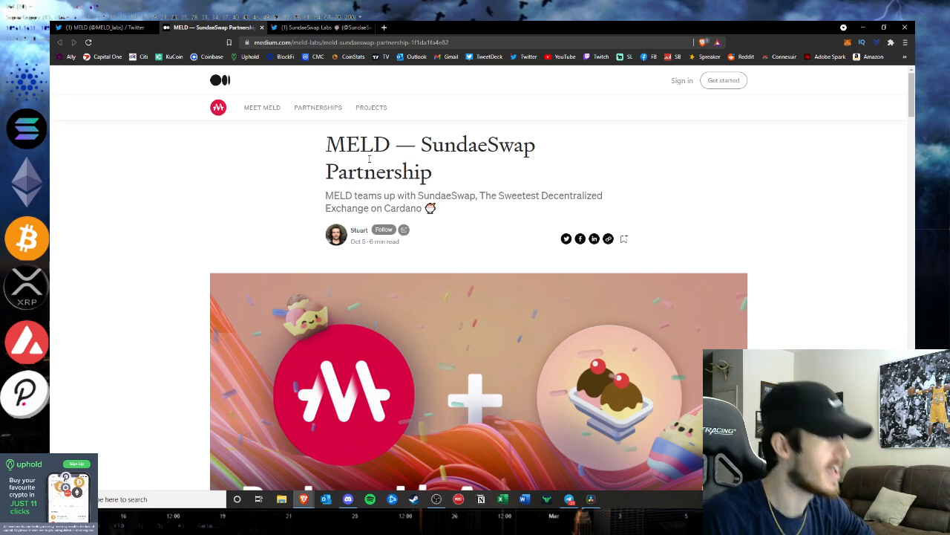
Read down past About SundaeSwap Labs and highlight the four transaction types listed under Implementation
click(304, 27)
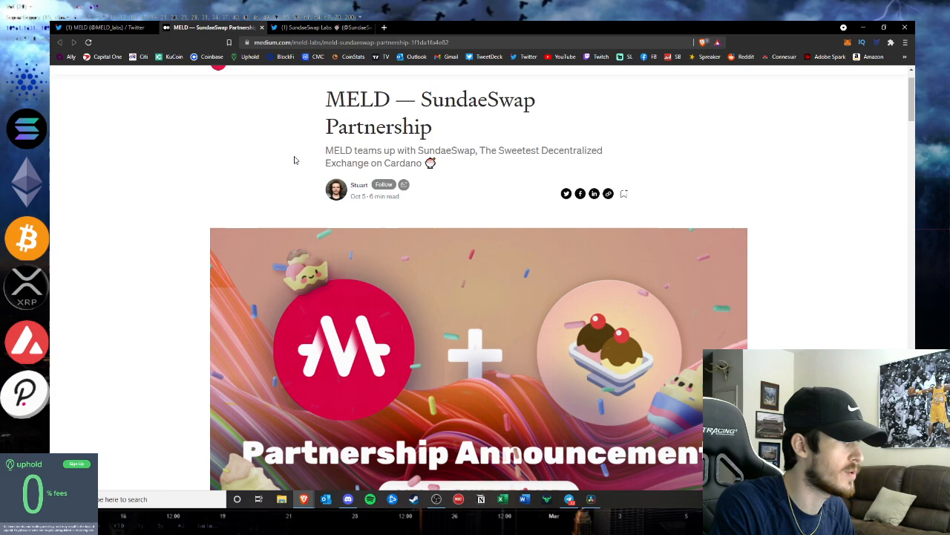
scroll(down, 3)
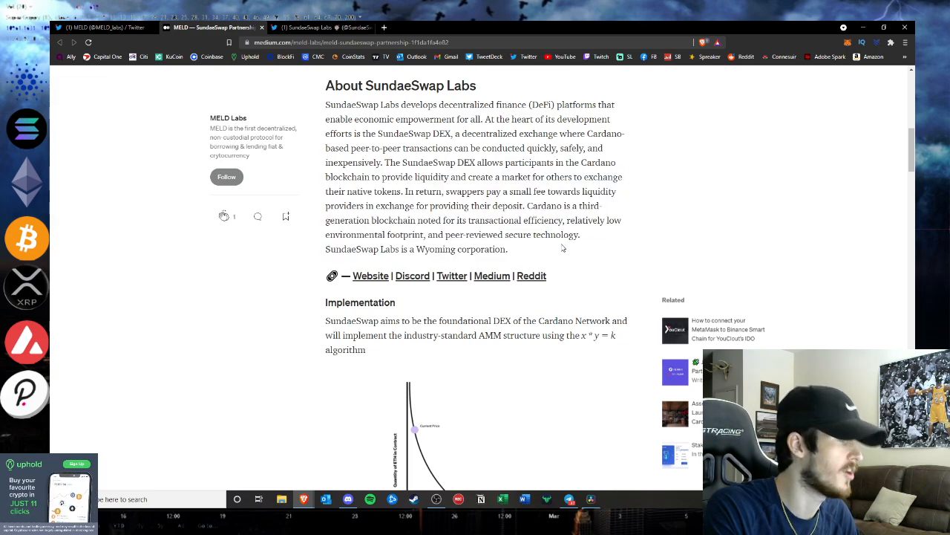
scroll(down, 3)
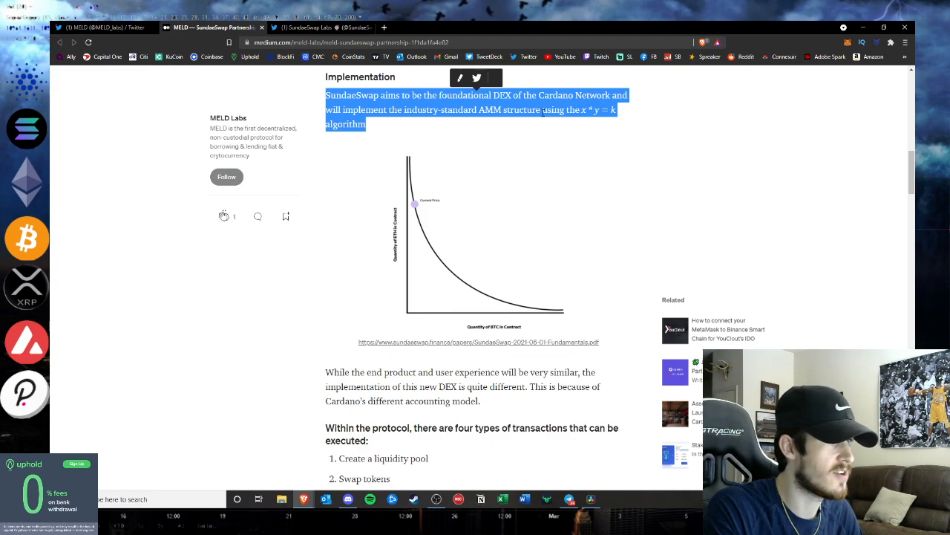
scroll(down, 3)
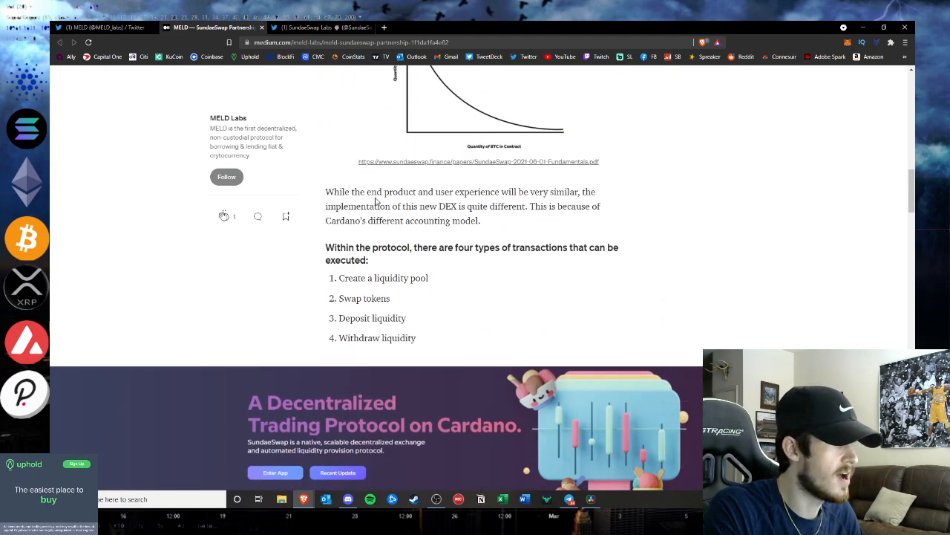
drag(326, 192, 481, 219)
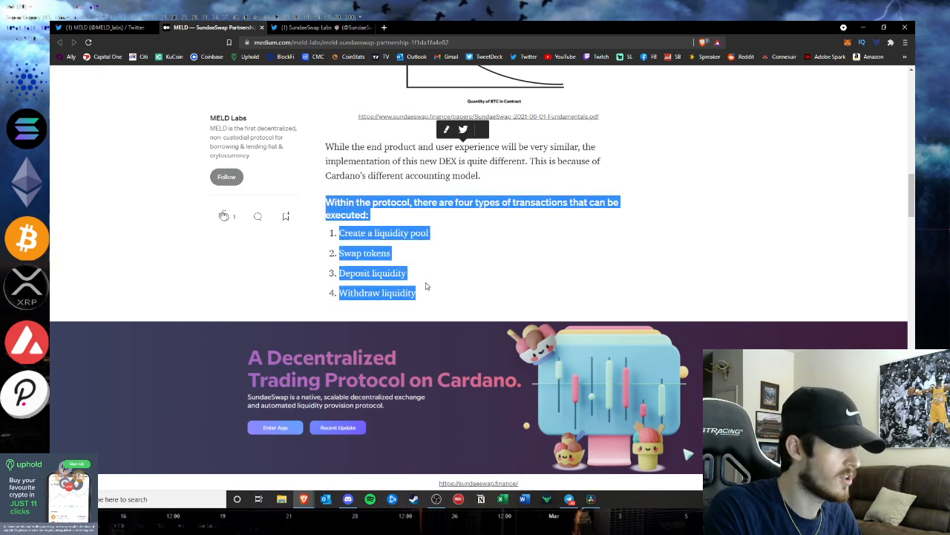
mouse_move(380, 246)
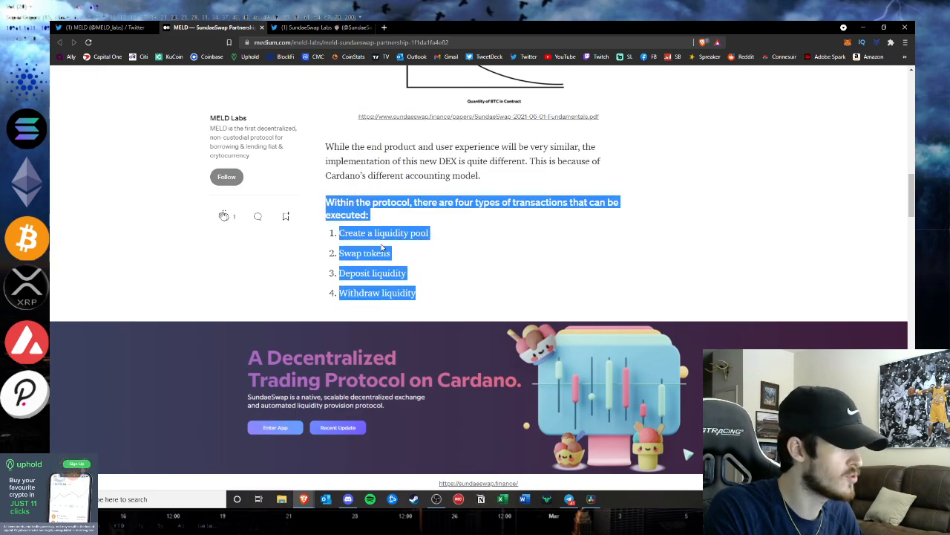
Read the Partnership section and Artem Wright's quote down to the DEX–MELD wallet integration heading
scroll(down, 3)
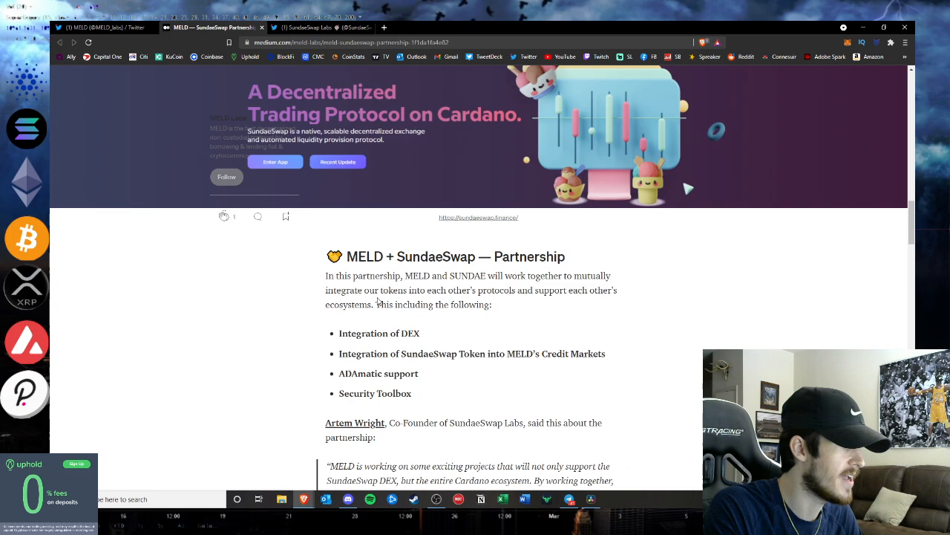
scroll(up, 3)
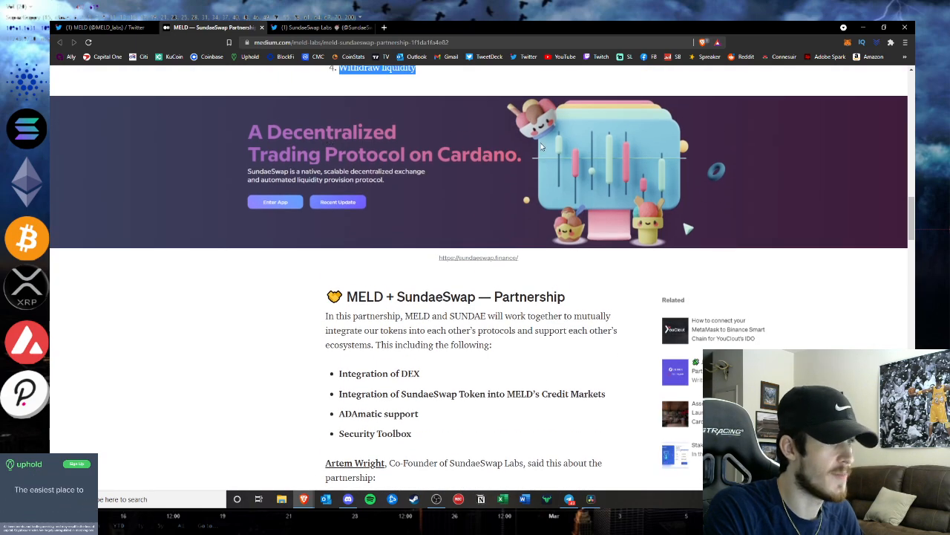
scroll(down, 3)
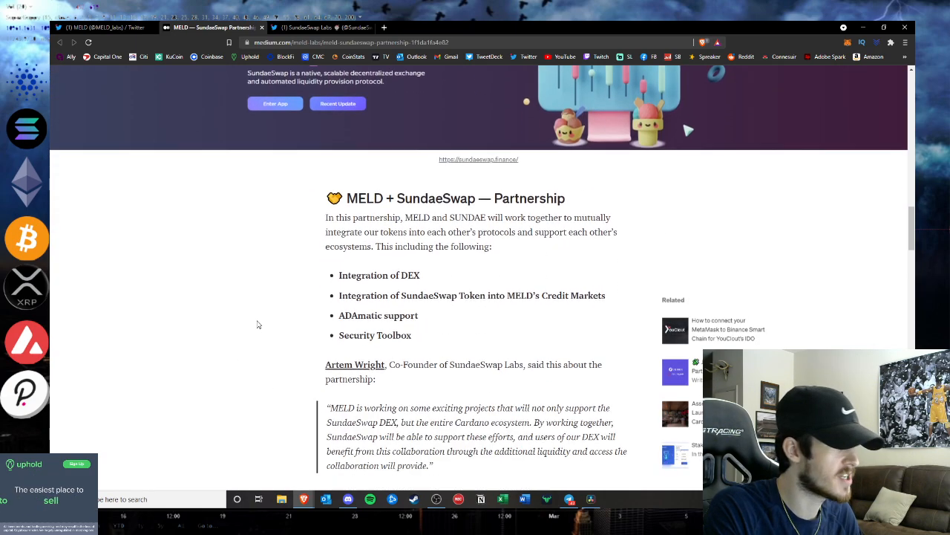
scroll(down, 3)
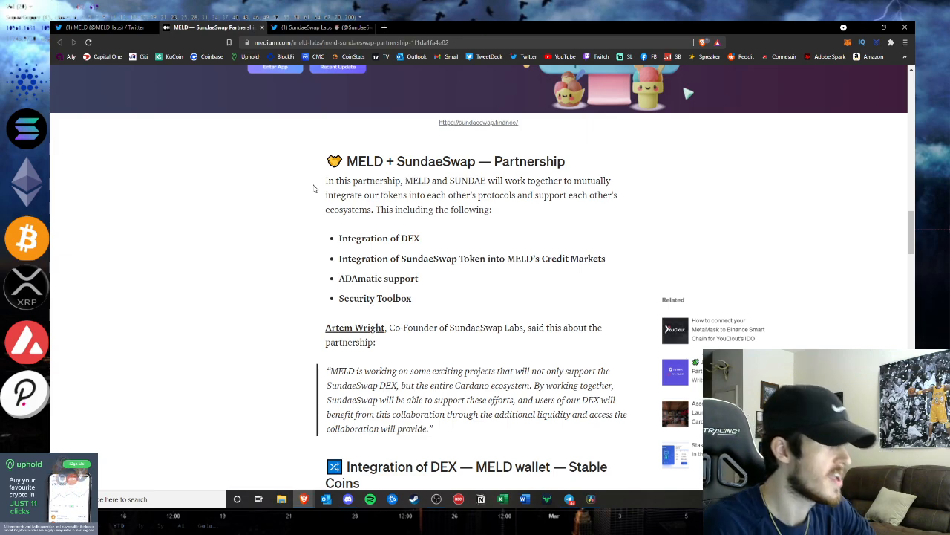
mouse_move(461, 255)
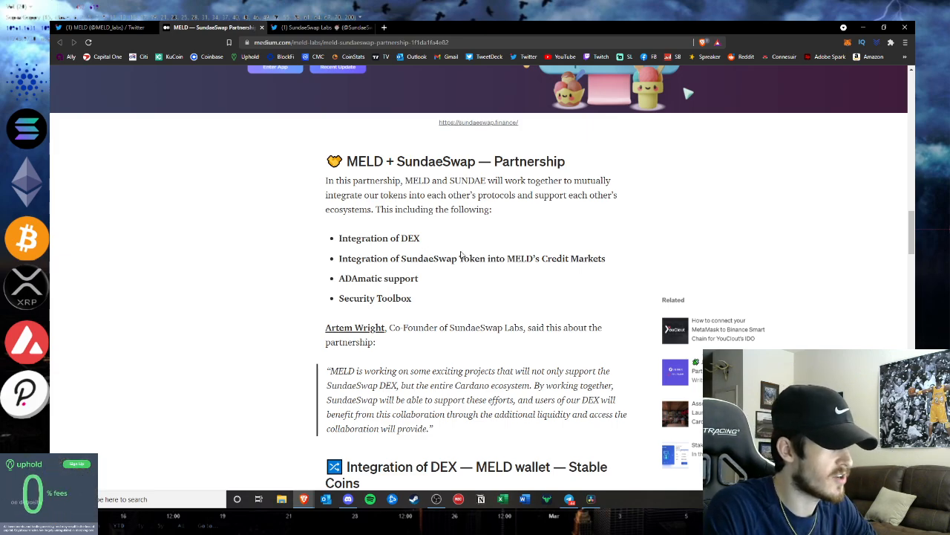
mouse_move(427, 294)
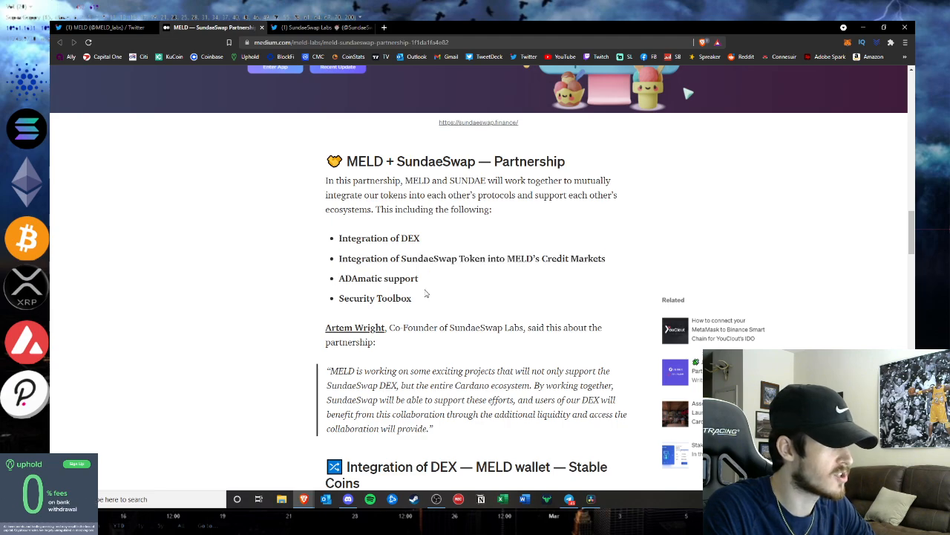
double_click(376, 297)
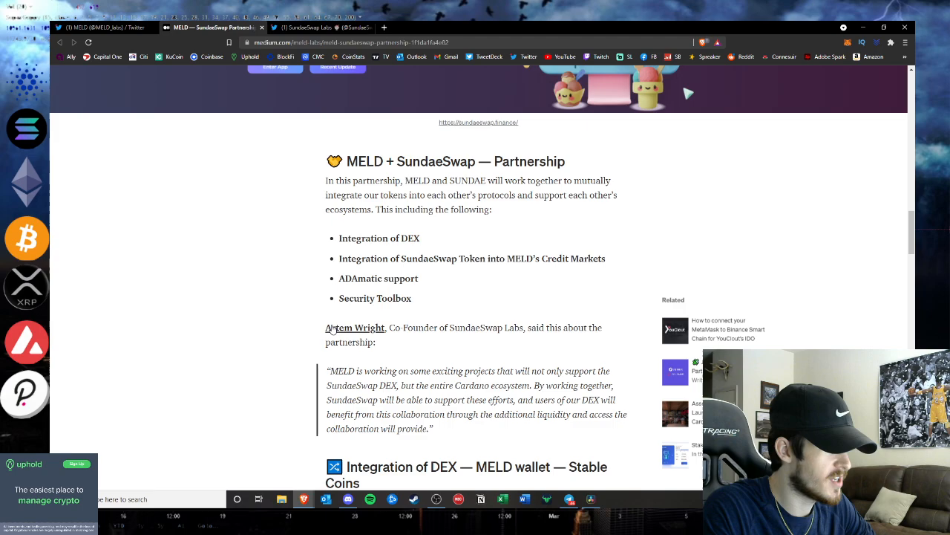
scroll(down, 3)
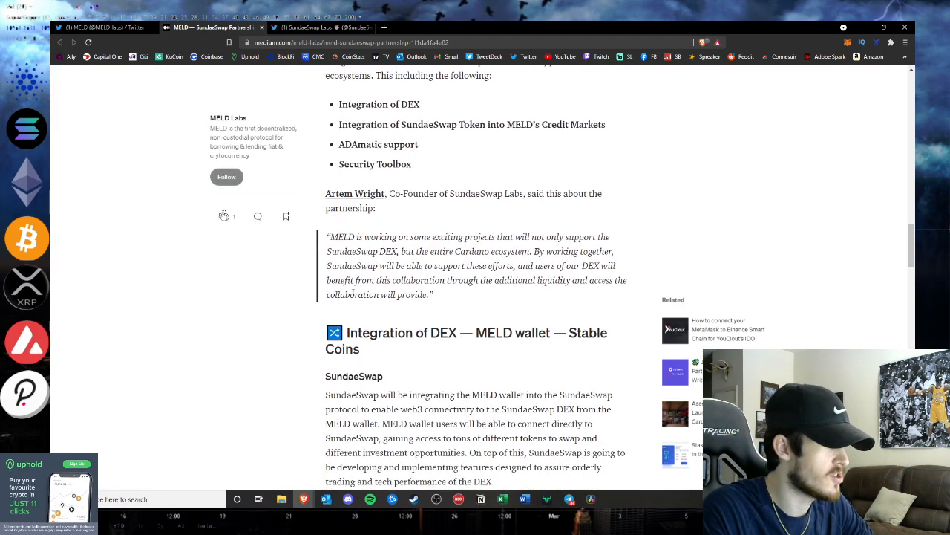
scroll(down, 3)
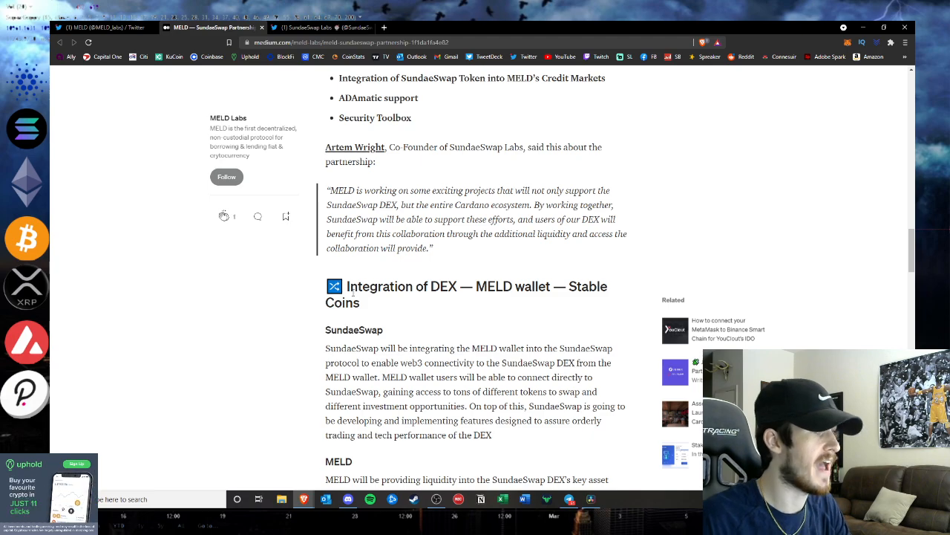
Highlight the SundaeSwap wallet integration paragraph, clear it, and read on to the two-fold benefit paragraph
scroll(down, 3)
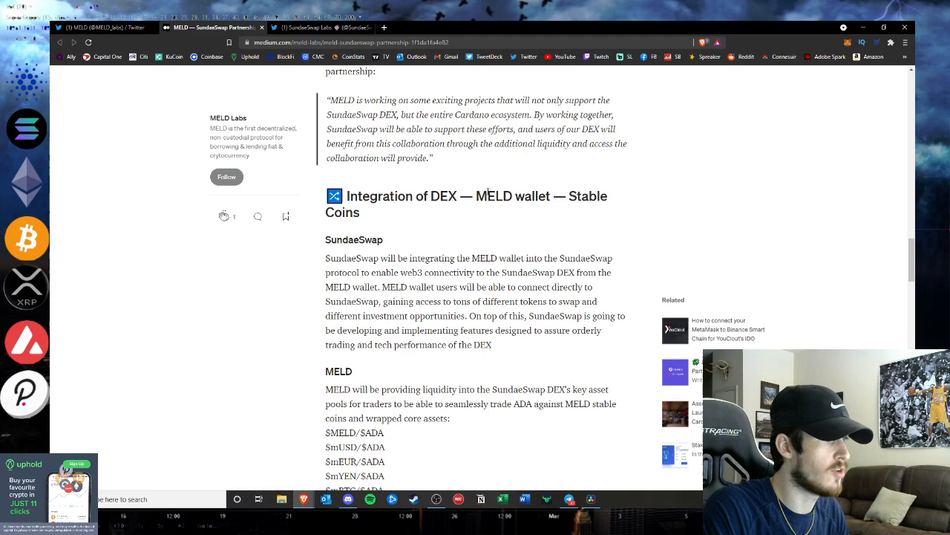
mouse_move(466, 269)
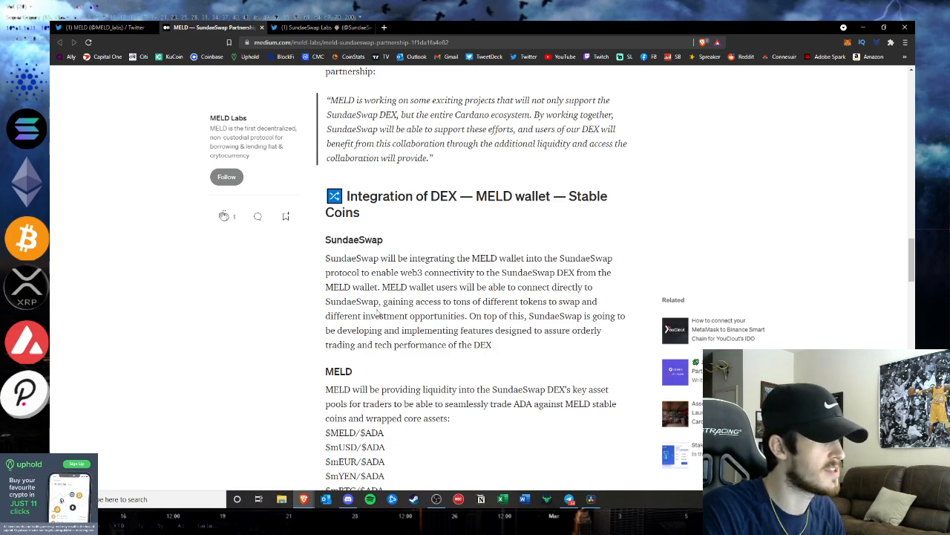
mouse_move(550, 311)
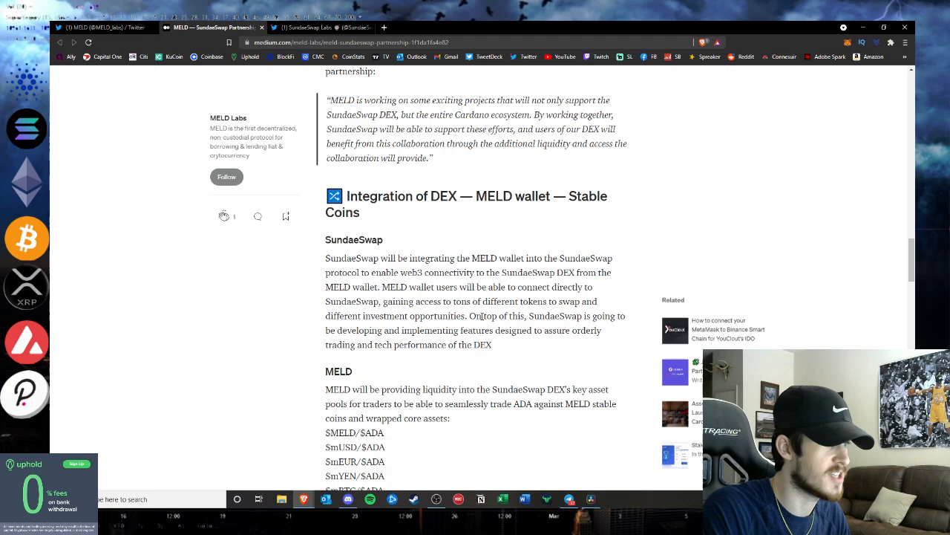
drag(327, 259, 491, 344)
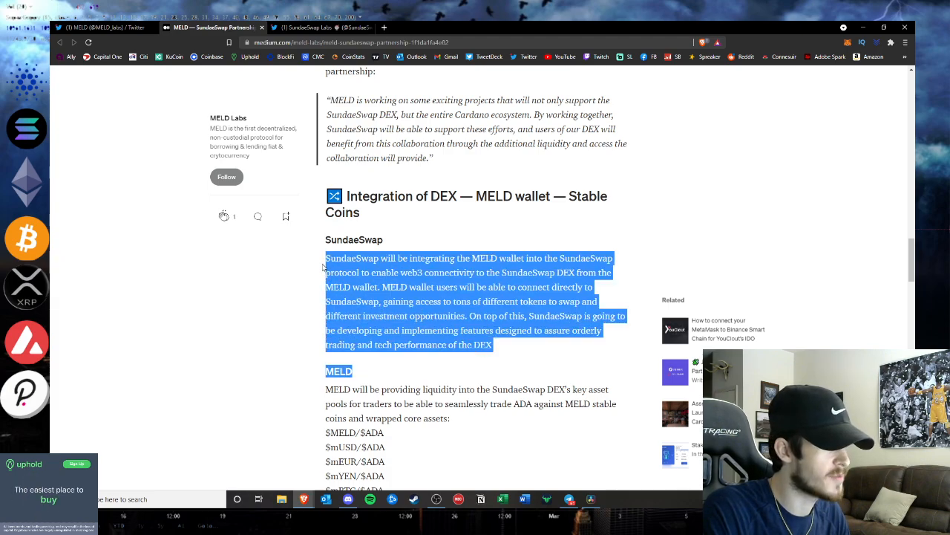
click(508, 348)
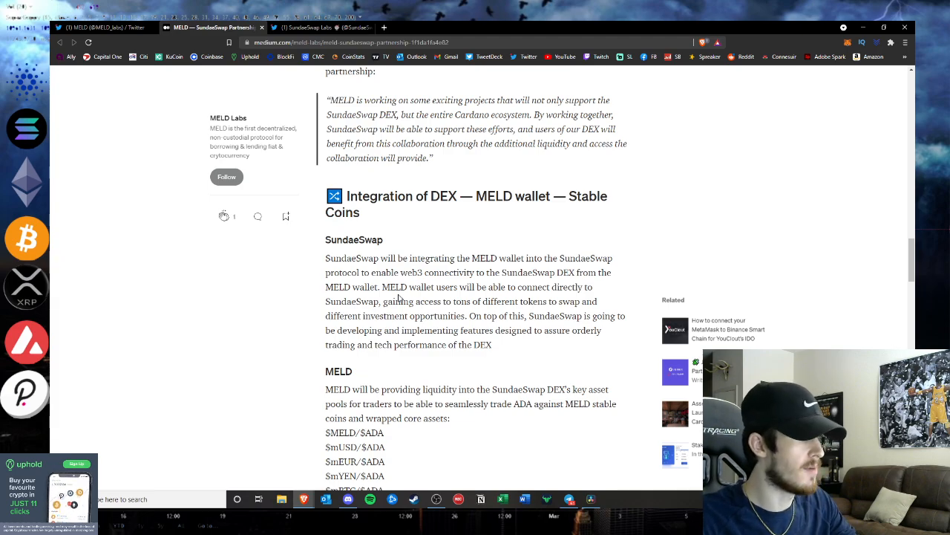
scroll(down, 3)
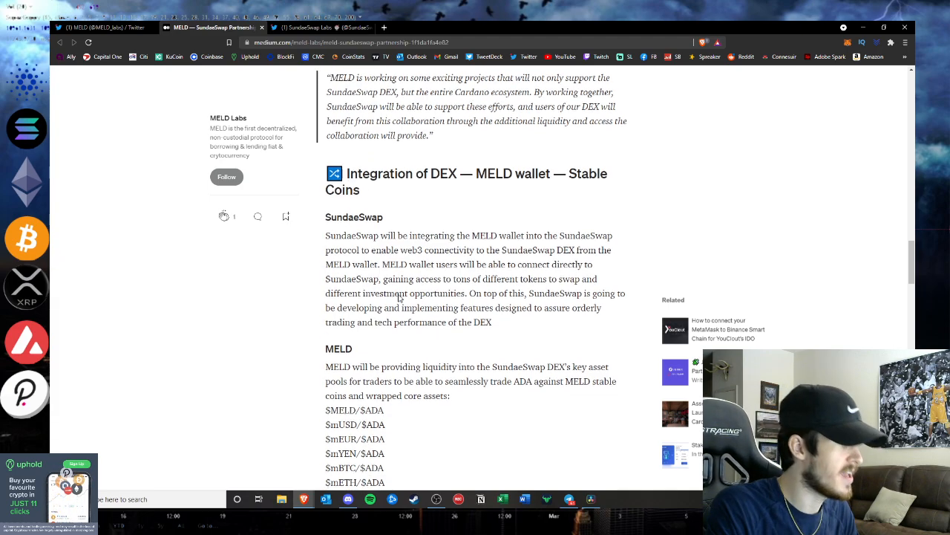
scroll(down, 3)
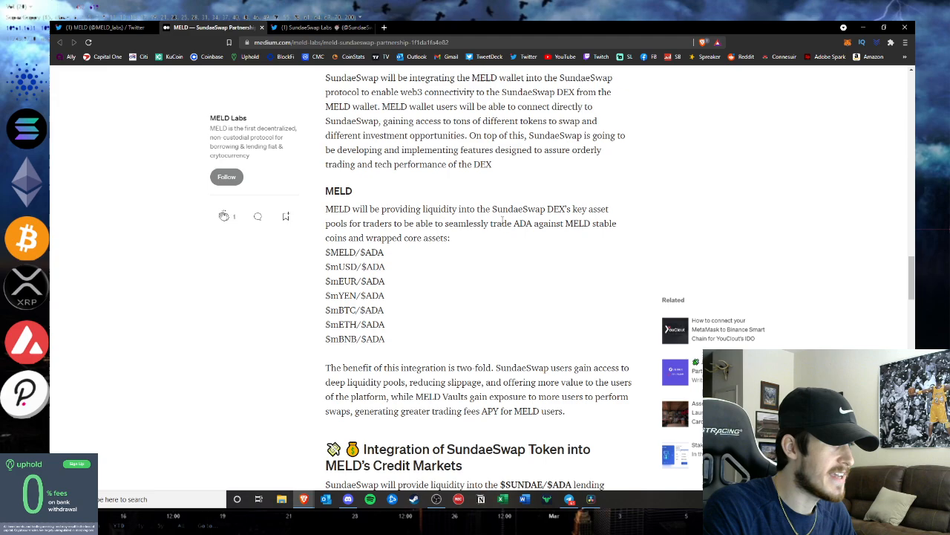
mouse_move(404, 234)
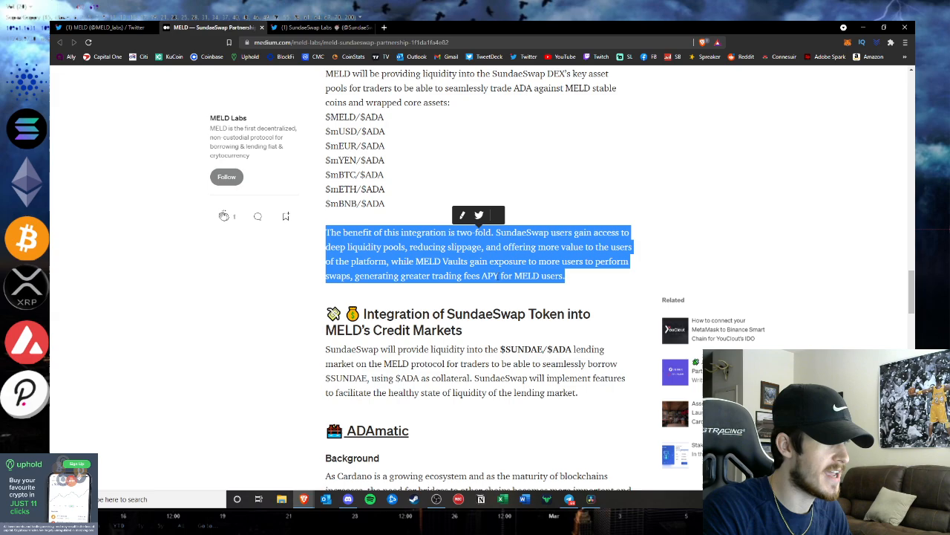
Highlight the $SUNDAE/$ADA lending paragraph and continue into the ADAmatic bridge discussion
scroll(down, 3)
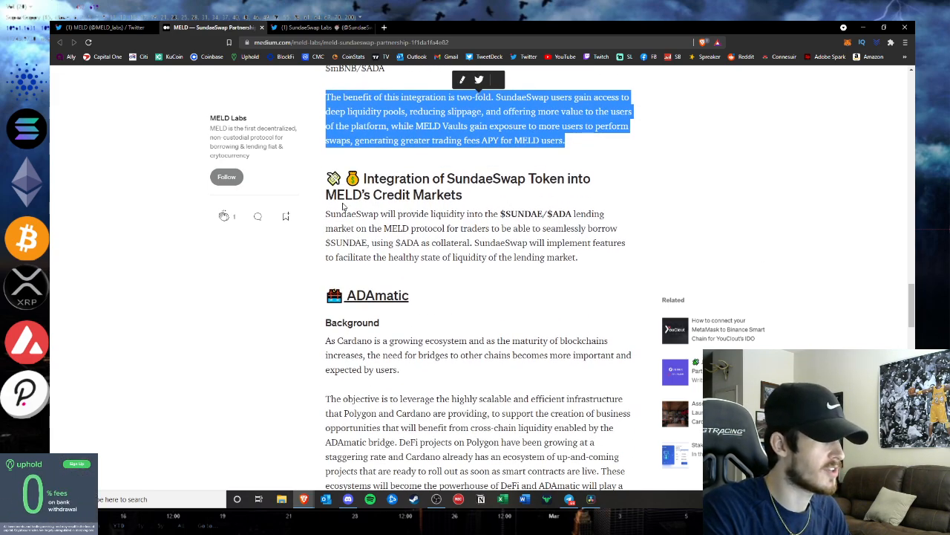
drag(326, 214, 578, 257)
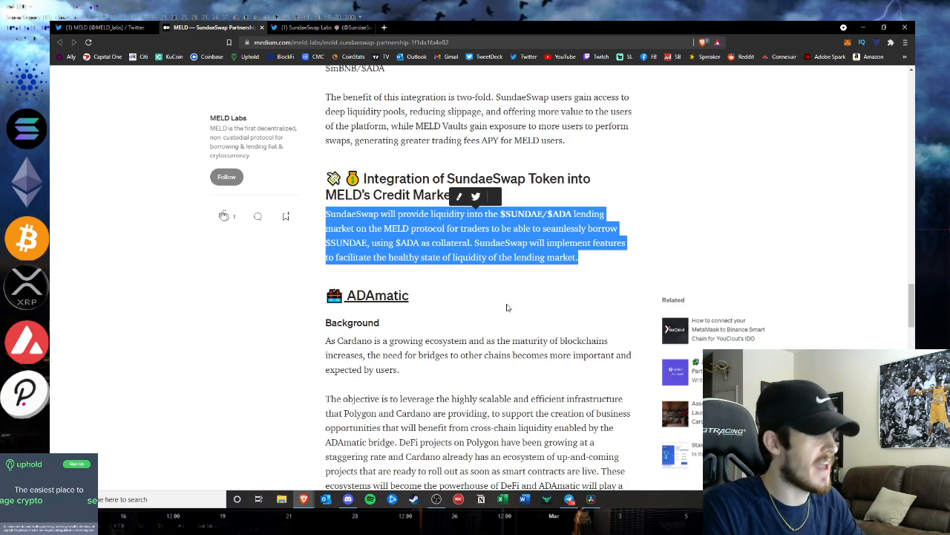
scroll(down, 3)
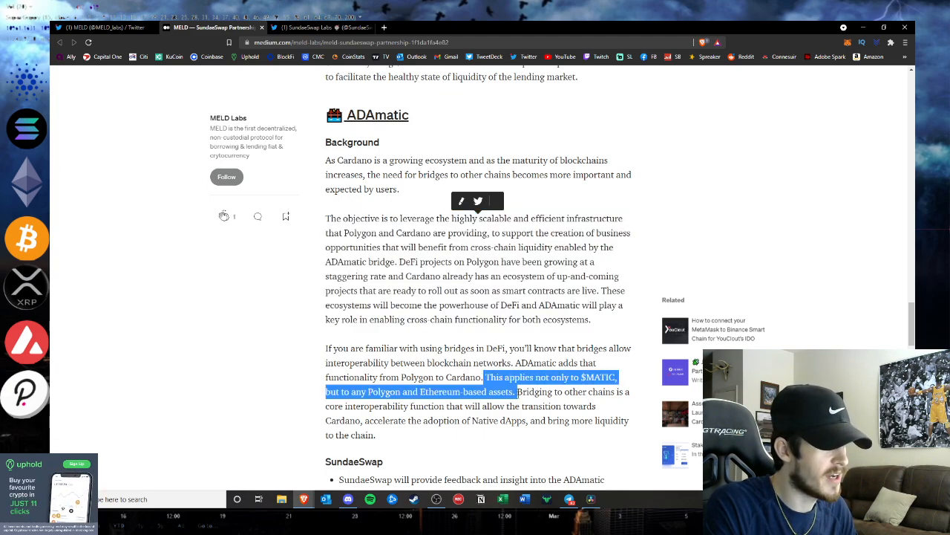
Highlight SundaeSwap's ADAmatic node bullet through the MELD heading, then read past Further Collaboration
scroll(down, 3)
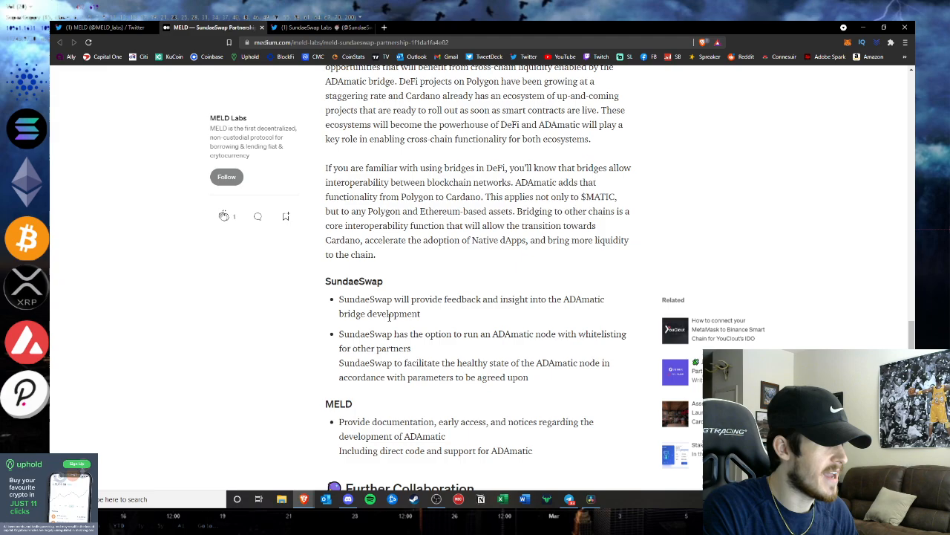
drag(339, 333, 410, 348)
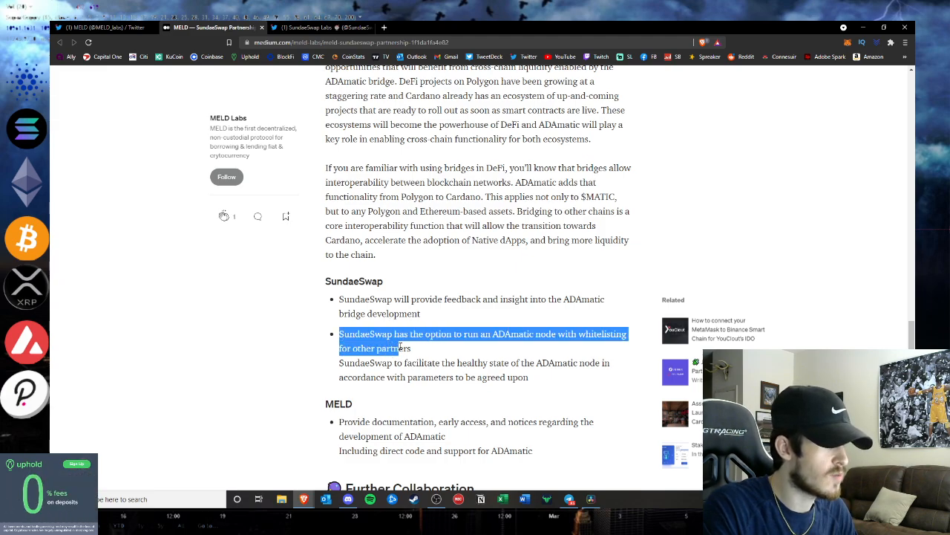
drag(401, 348, 530, 404)
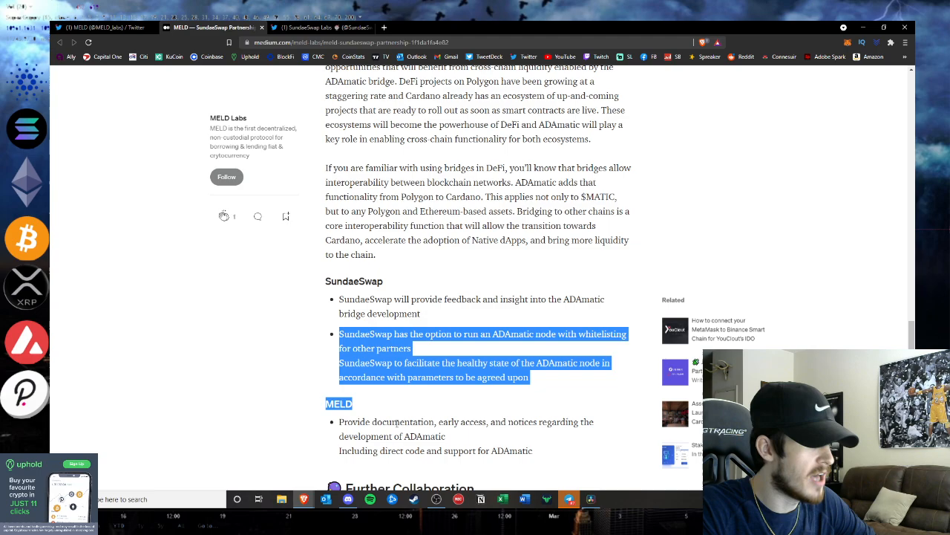
scroll(down, 3)
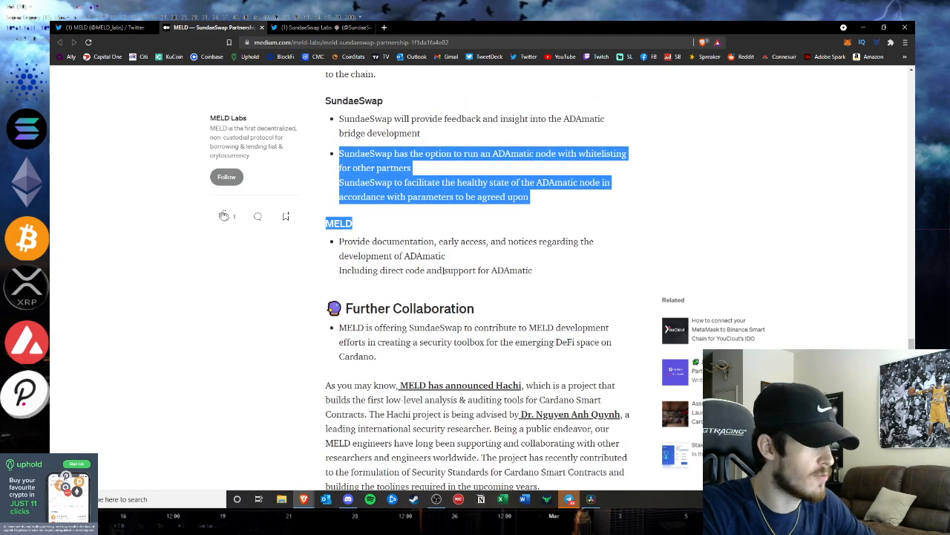
scroll(down, 3)
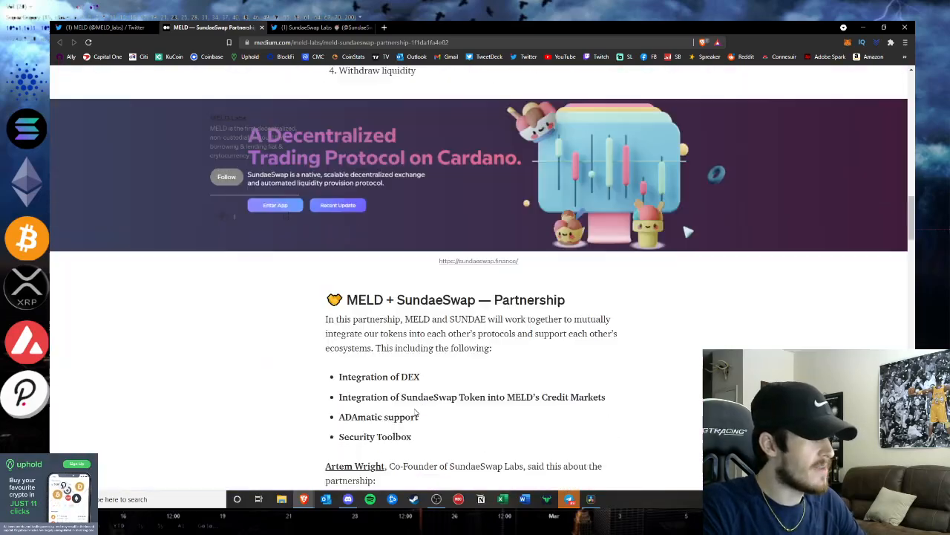
Highlight 'MELD + SundaeSwap' in the heading, skim the integration sections, clear the liquidity highlight and scroll to the title
scroll(down, 3)
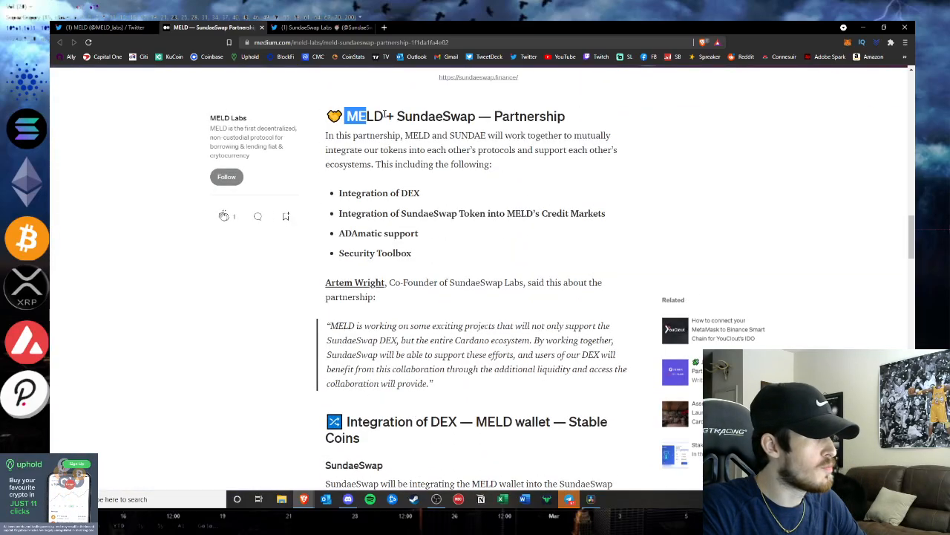
drag(344, 116, 478, 116)
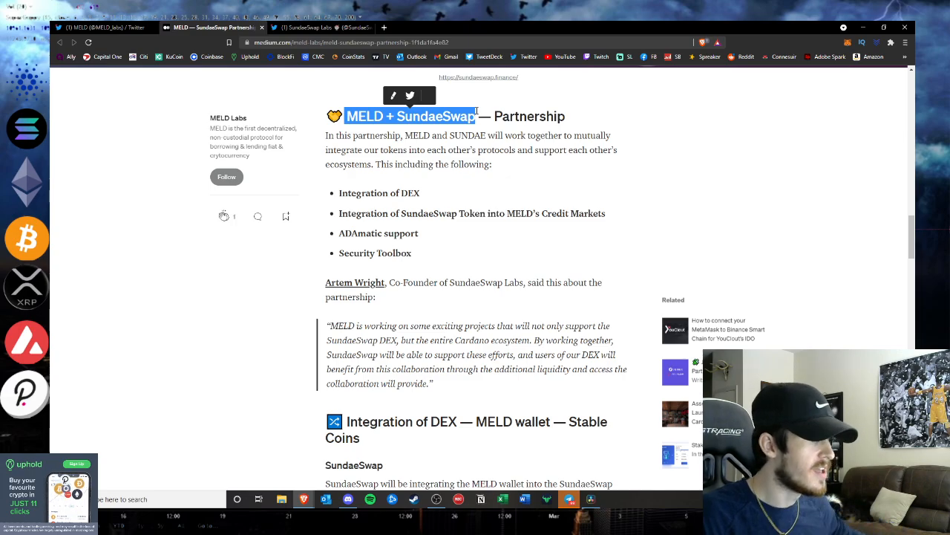
scroll(down, 3)
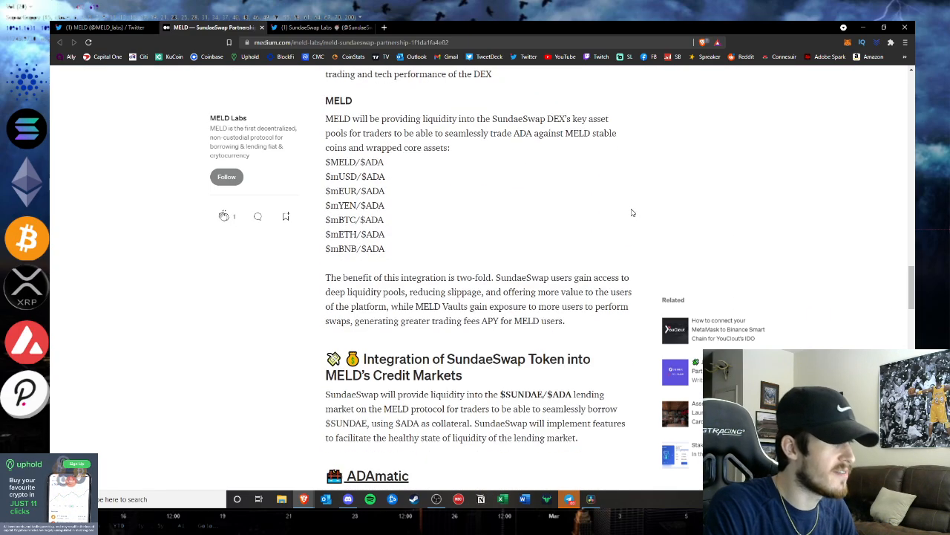
scroll(down, 3)
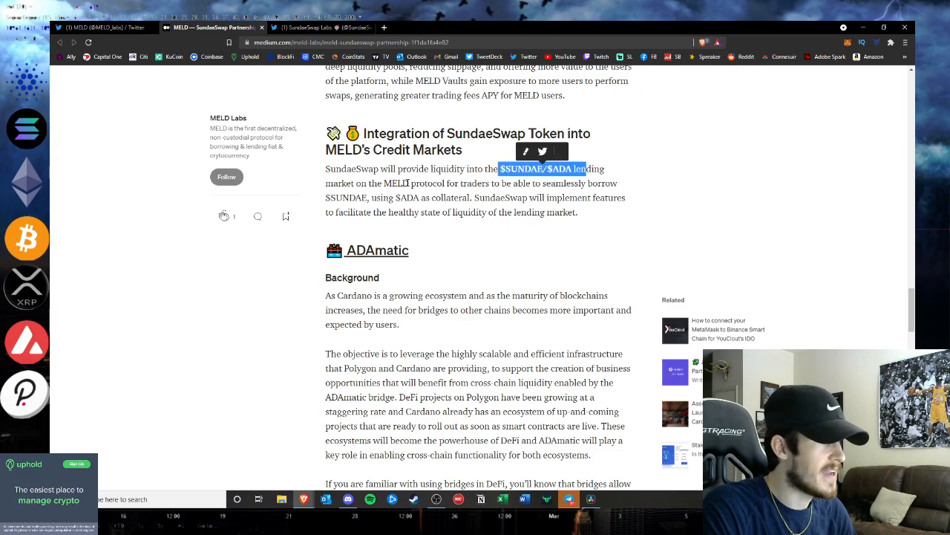
scroll(down, 3)
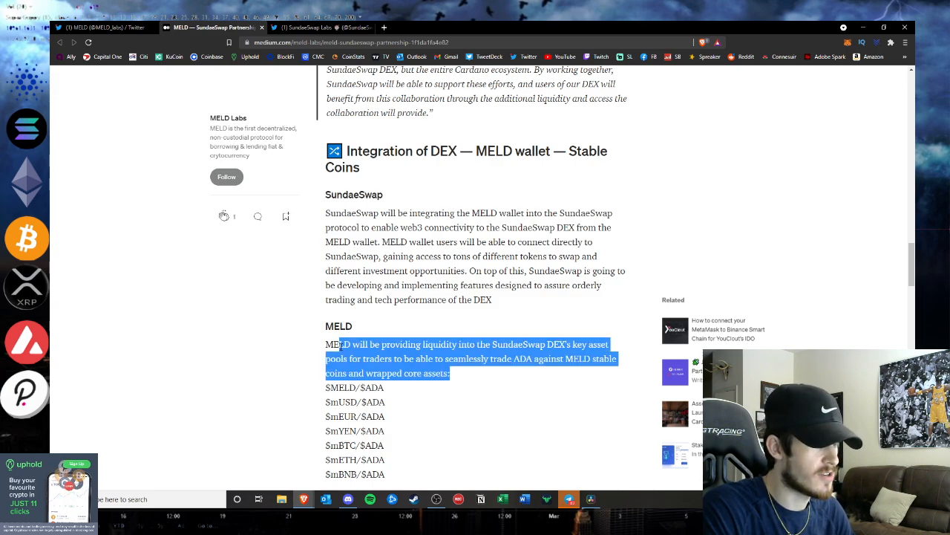
click(508, 381)
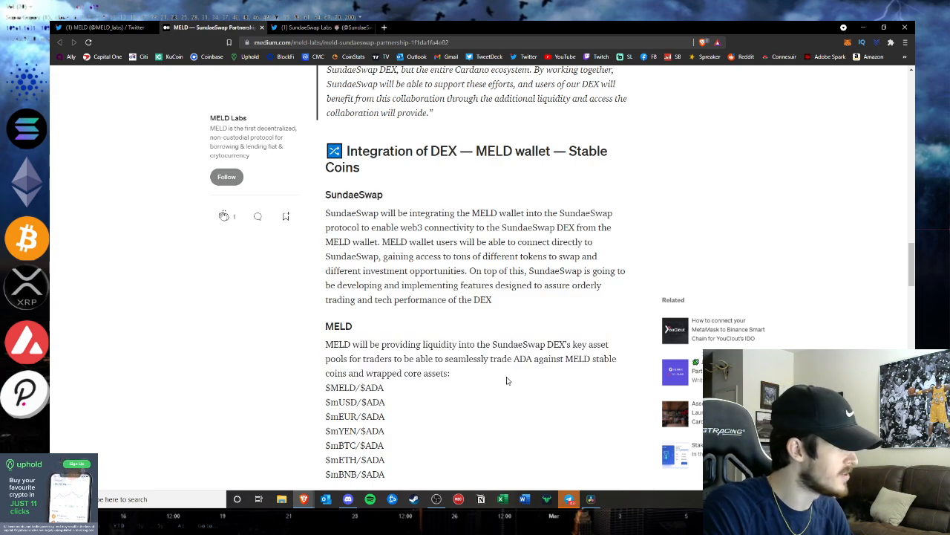
mouse_move(570, 185)
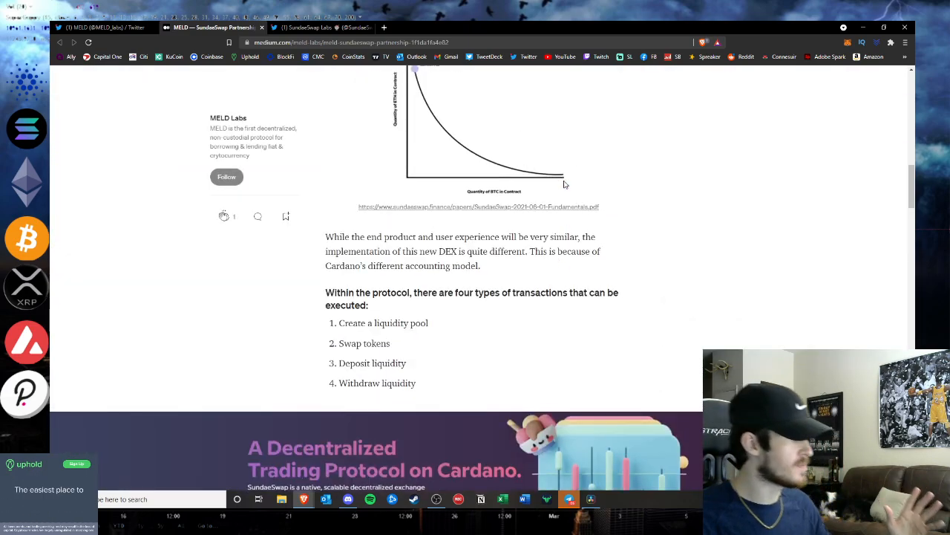
scroll(up, 3)
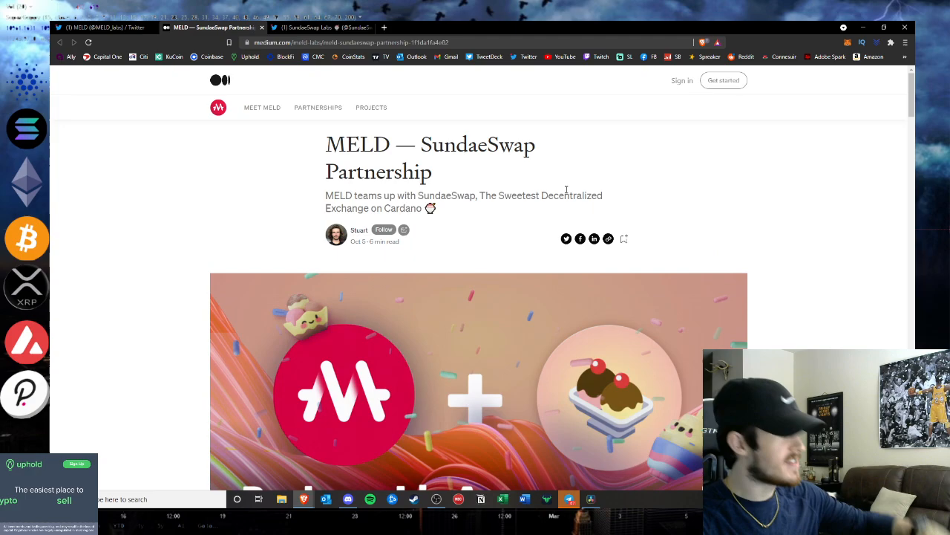